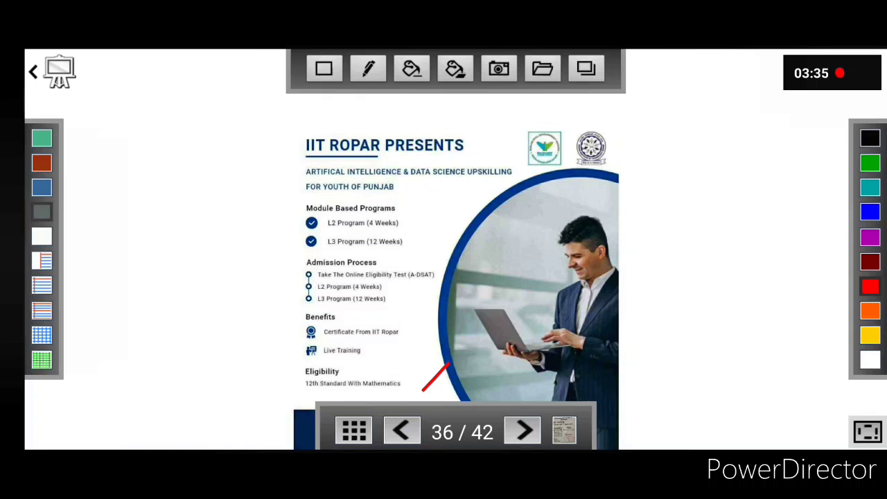
# Step: Mark the upskilling program title in red and move on to slide 37
pyautogui.moveTo(268, 193); pyautogui.dragTo(302, 172)
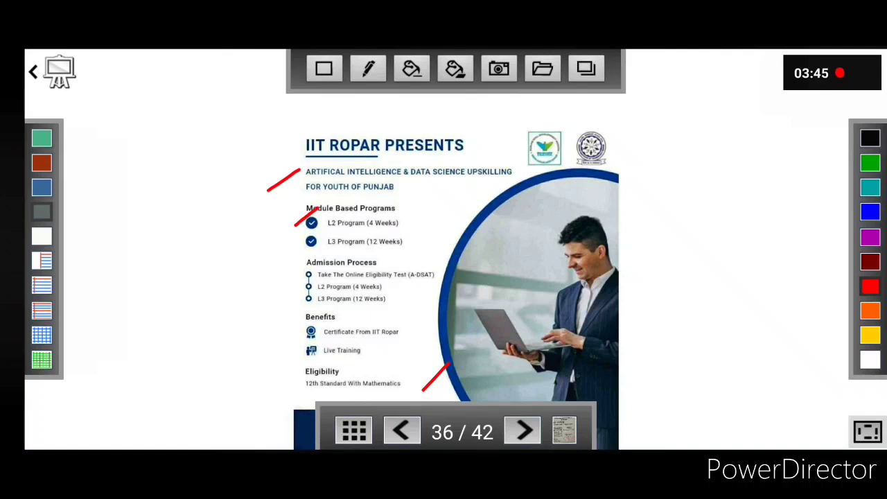
pyautogui.click(521, 429)
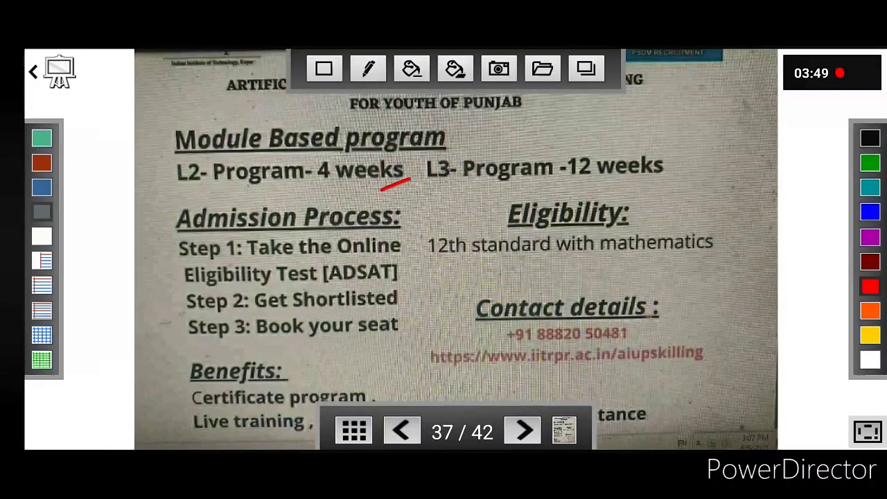
# Step: Underline L3 Program, tick 12 weeks and Eligibility, underline the 12th-standard maths requirement, then go to slide 38
pyautogui.moveTo(432, 197); pyautogui.dragTo(540, 192)
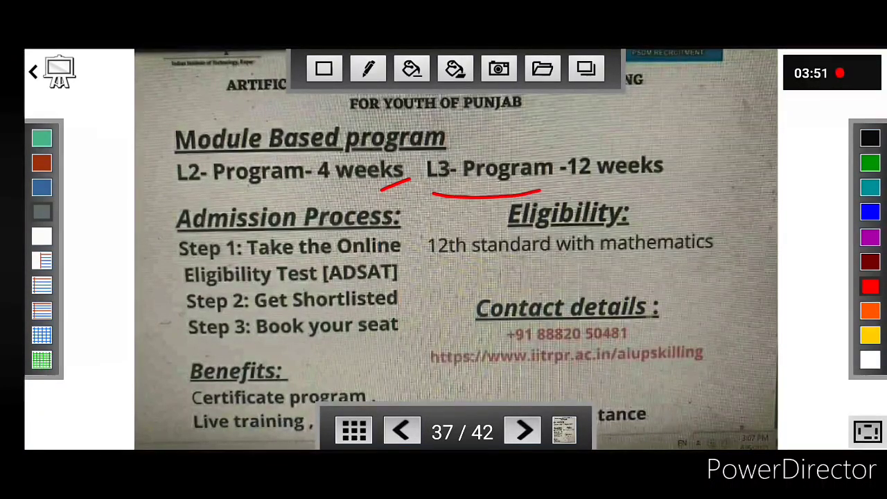
pyautogui.moveTo(659, 183); pyautogui.dragTo(700, 150)
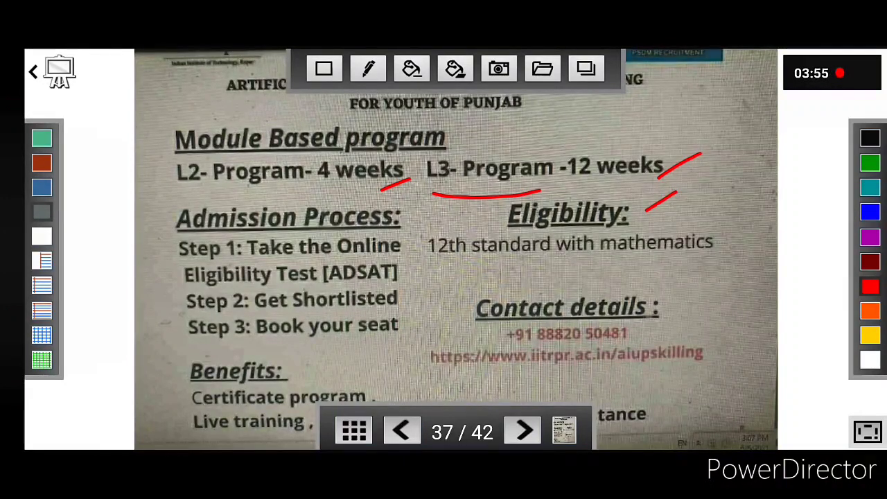
pyautogui.moveTo(432, 266); pyautogui.dragTo(589, 265)
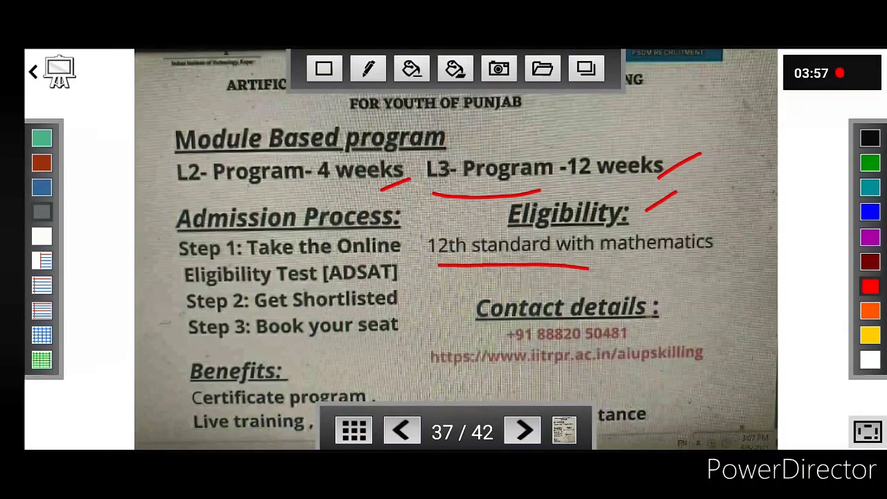
pyautogui.moveTo(589, 266); pyautogui.dragTo(724, 262)
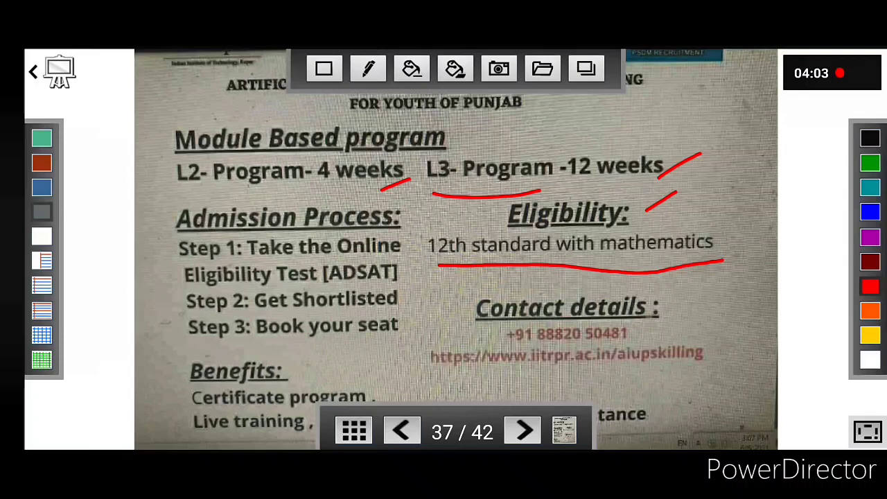
pyautogui.click(520, 430)
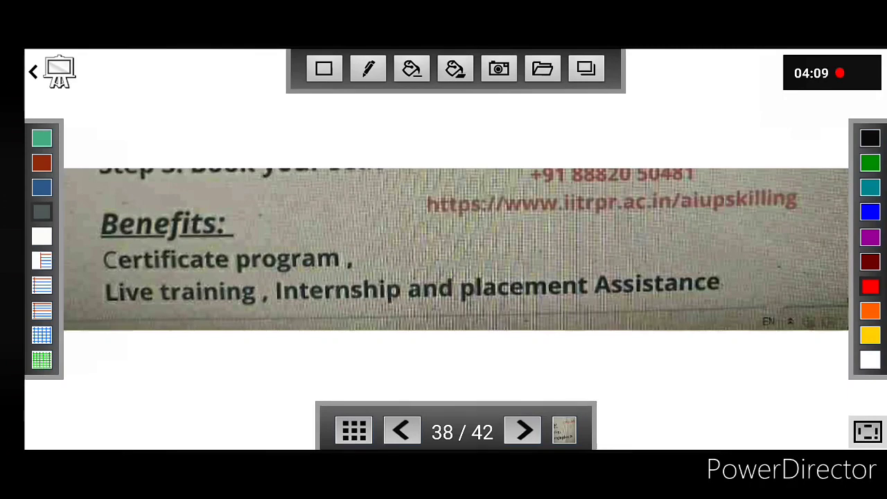
# Step: Underline the live training and placement benefits in red, then return to slide 37
pyautogui.moveTo(343, 274); pyautogui.dragTo(381, 248)
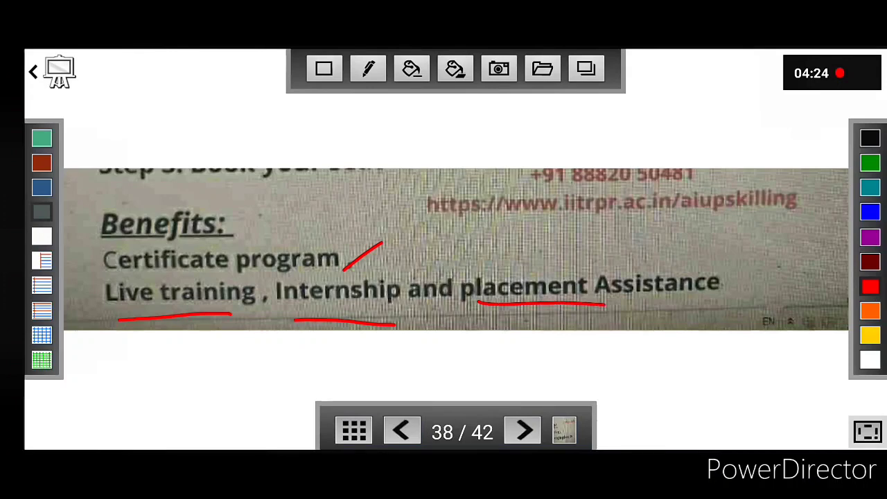
pyautogui.click(401, 429)
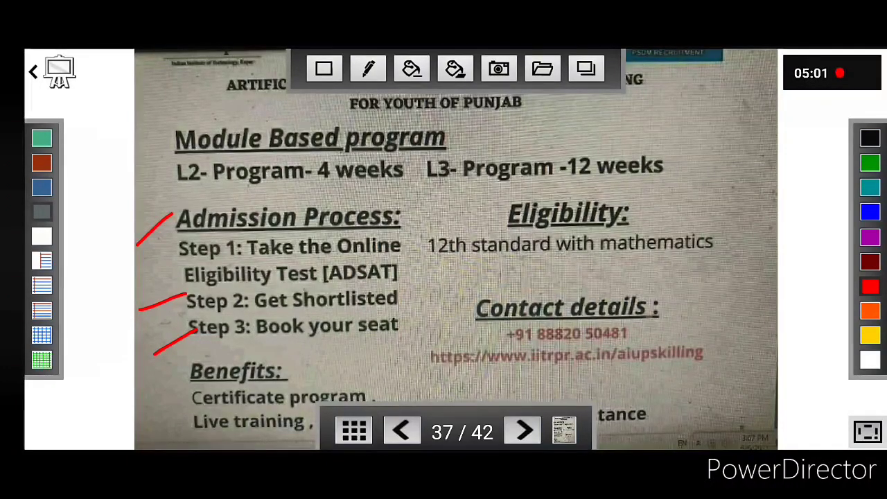
# Step: Advance two slides from the ticked Admission Process to slide 39
pyautogui.click(521, 430)
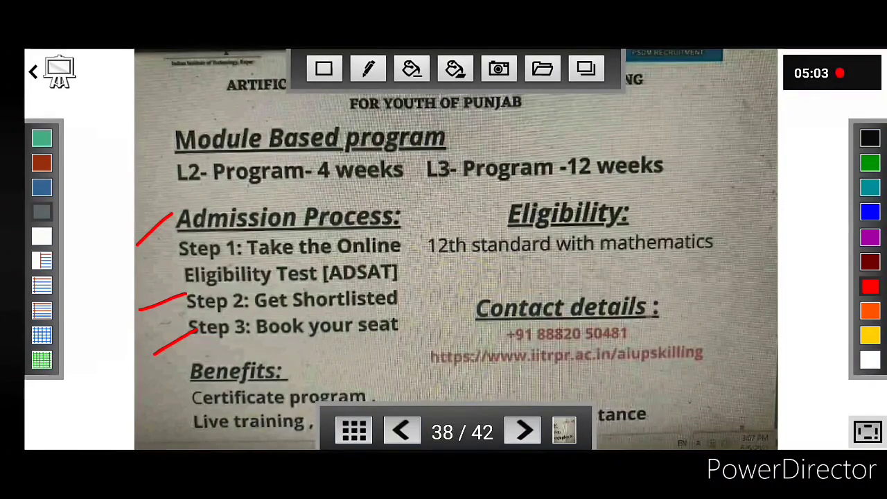
pyautogui.click(522, 430)
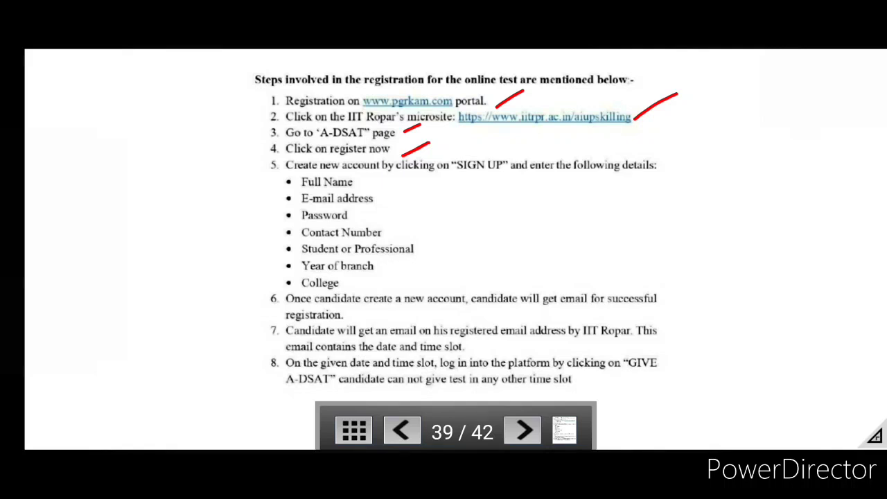
# Step: Mark step 5 about creating an account and tick the required sign-up details
pyautogui.moveTo(252, 192); pyautogui.dragTo(282, 171)
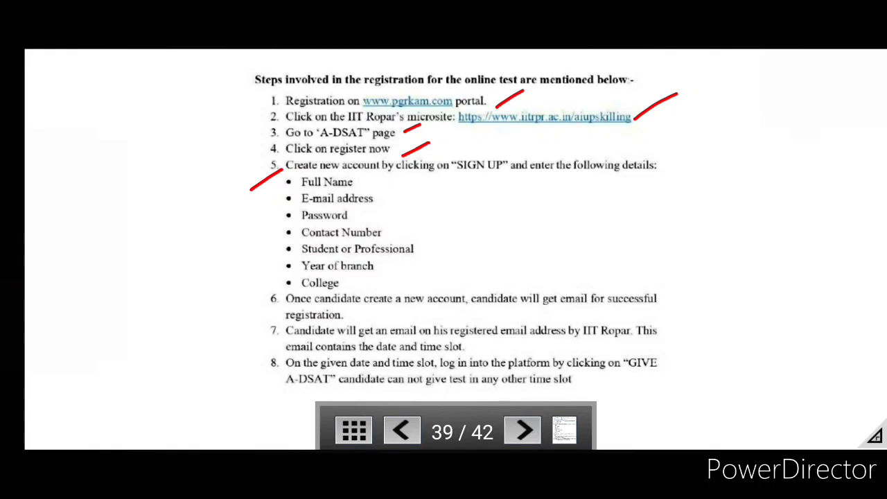
pyautogui.moveTo(357, 183); pyautogui.dragTo(387, 169)
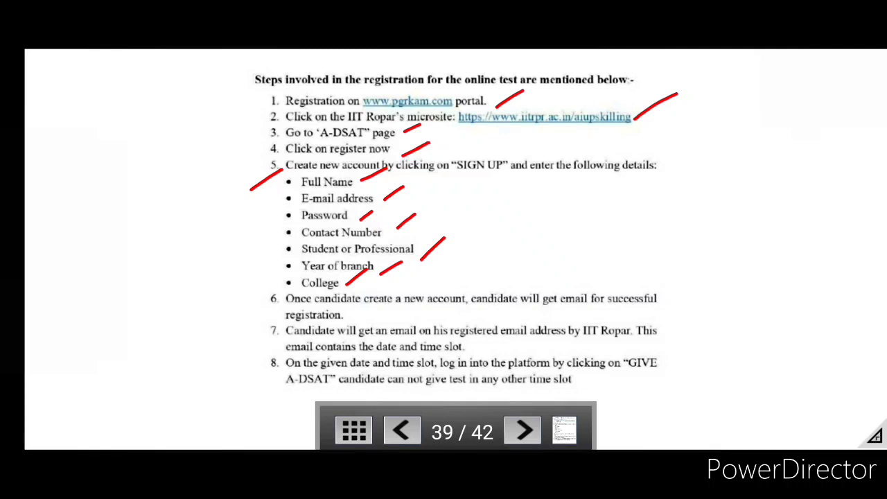
# Step: Tick steps 6 and 7, underline the date, time slot and its rule, then go to slide 40
pyautogui.moveTo(246, 318); pyautogui.dragTo(244, 302)
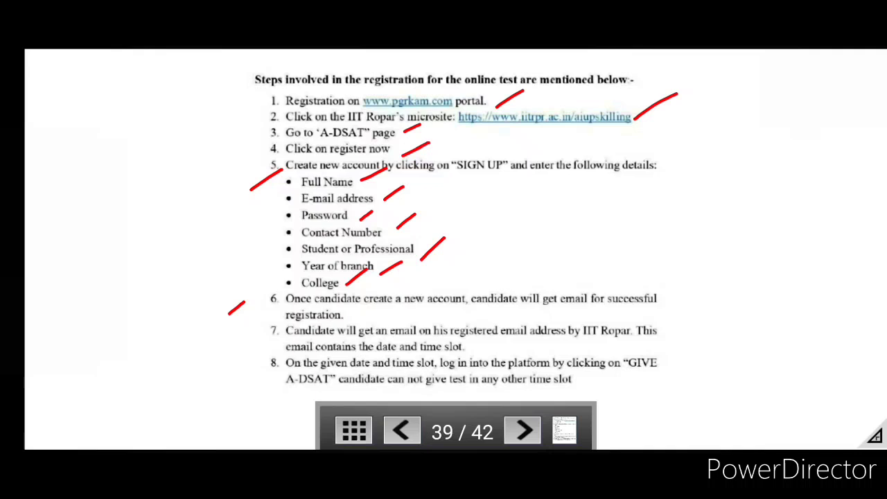
pyautogui.moveTo(237, 358); pyautogui.dragTo(265, 344)
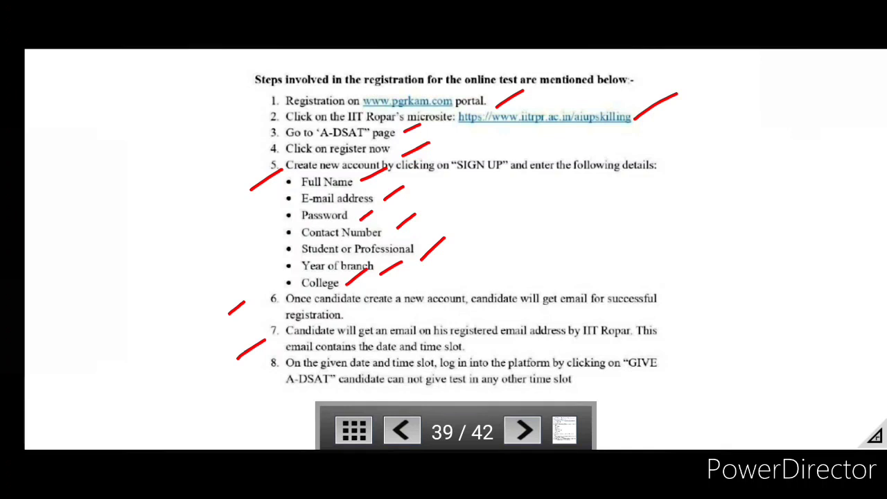
pyautogui.moveTo(380, 357); pyautogui.dragTo(464, 357)
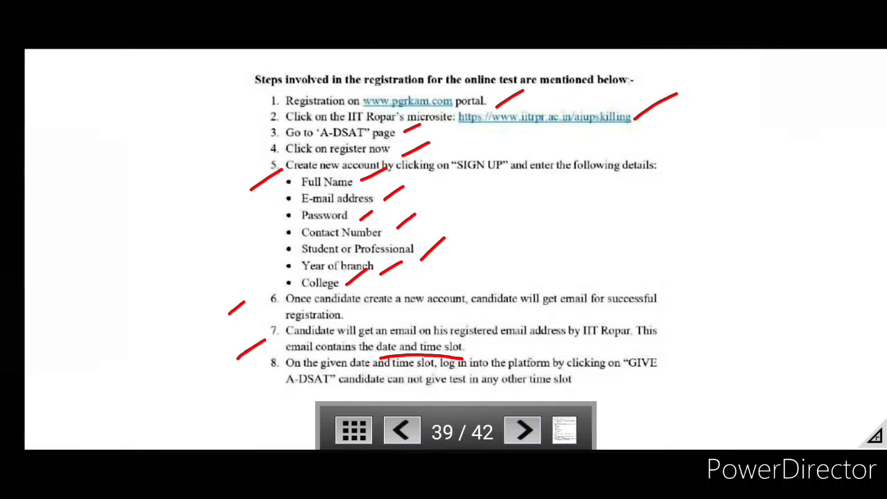
pyautogui.moveTo(593, 377); pyautogui.dragTo(665, 367)
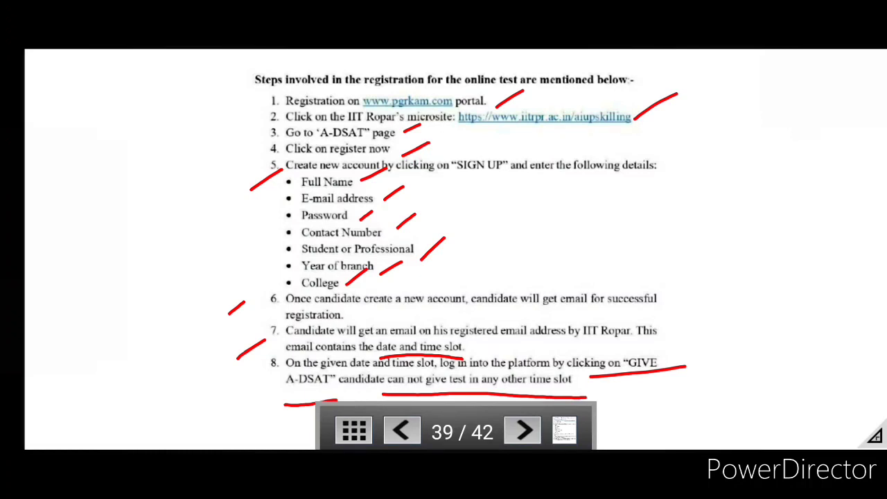
pyautogui.click(521, 430)
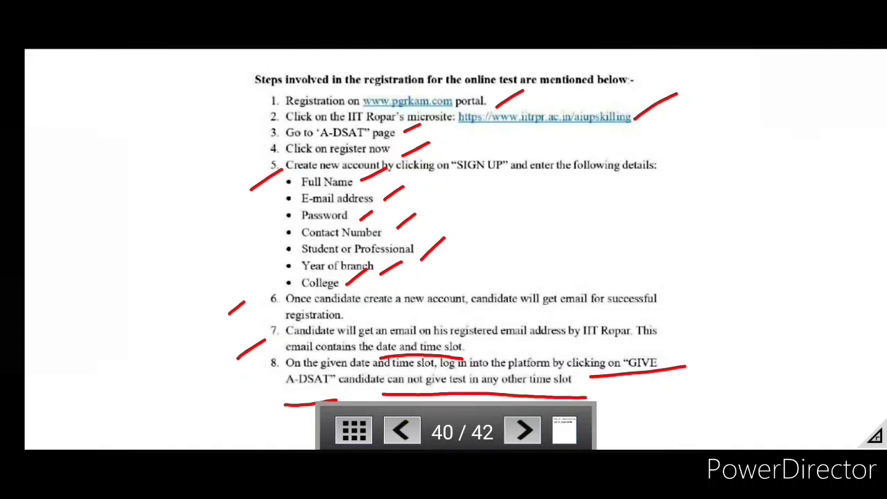
# Step: Mark the start of the test instructions and underline the full-screen and no-resume warnings
pyautogui.click(521, 429)
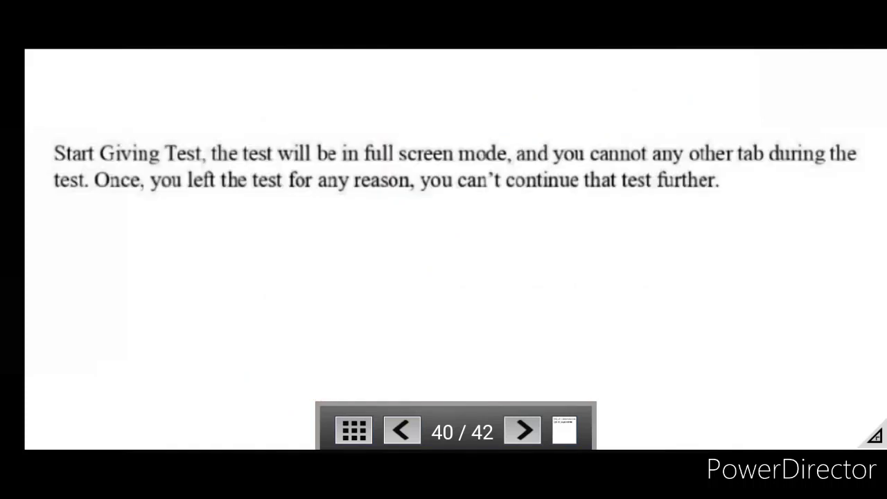
pyautogui.moveTo(50, 136); pyautogui.dragTo(94, 108)
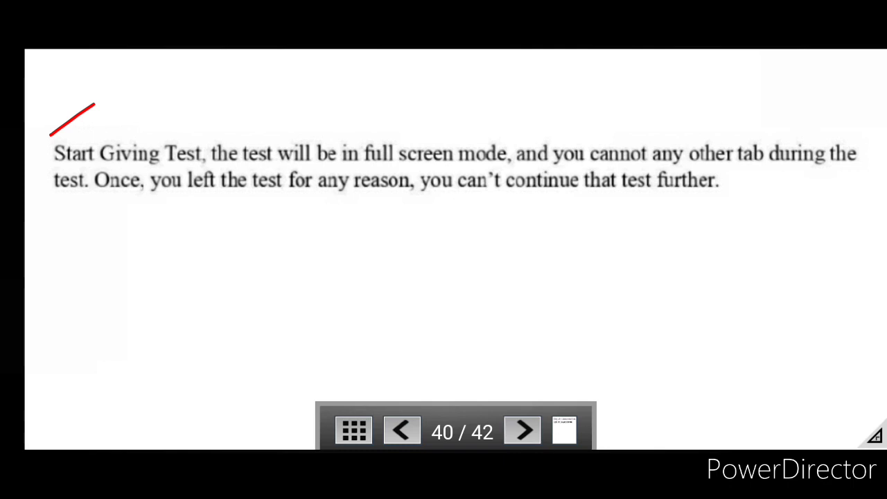
pyautogui.moveTo(220, 179); pyautogui.dragTo(499, 177)
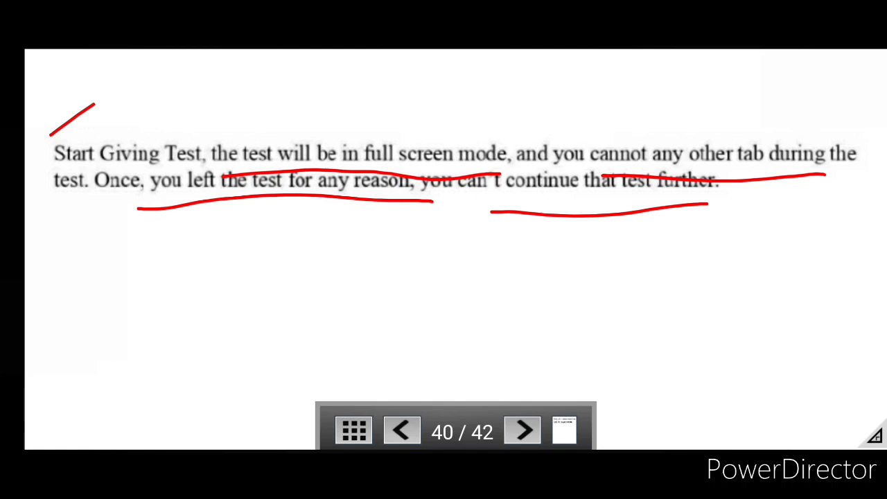
# Step: Move to slide 41 and mark the Congratulations confirmation screenshot
pyautogui.click(521, 429)
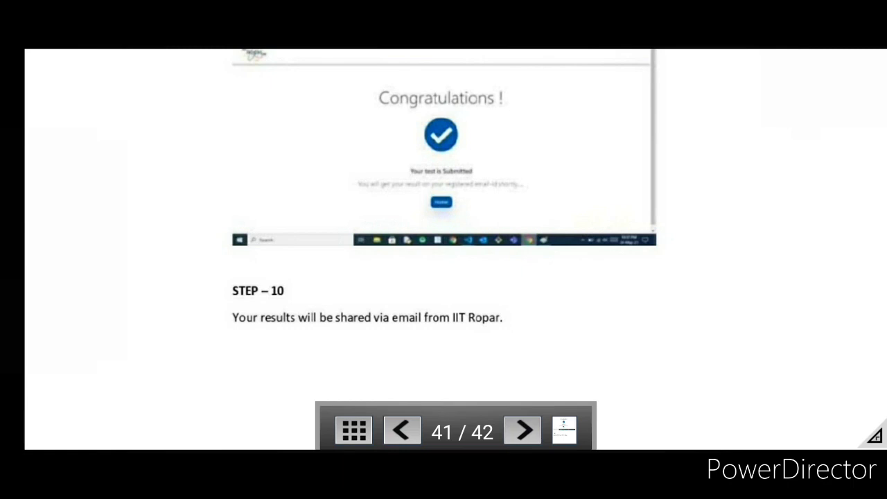
pyautogui.moveTo(527, 139); pyautogui.dragTo(607, 89)
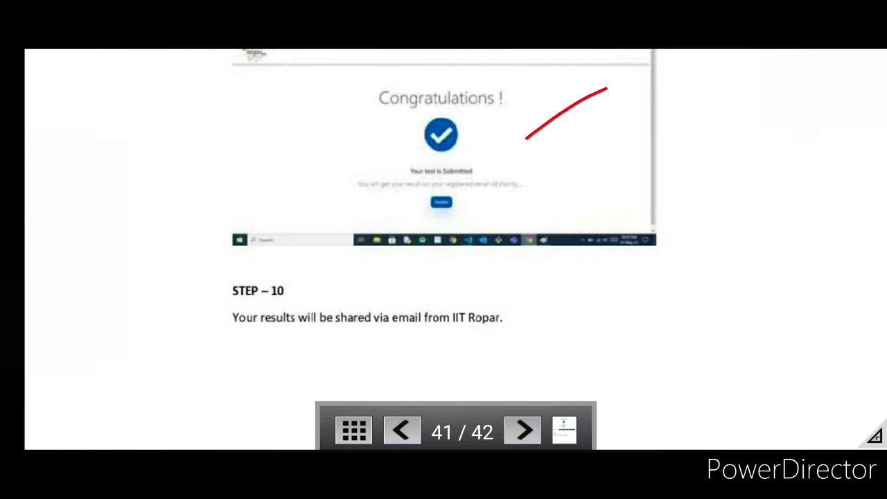